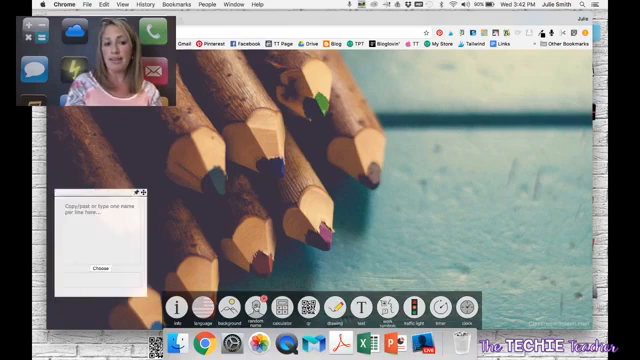
# Enter the student names Ted, Fred and Juli into the random name list.
pyautogui.click(98, 224)
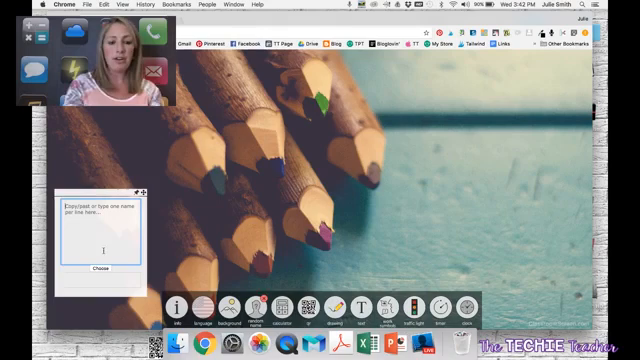
pyautogui.write('Ted')
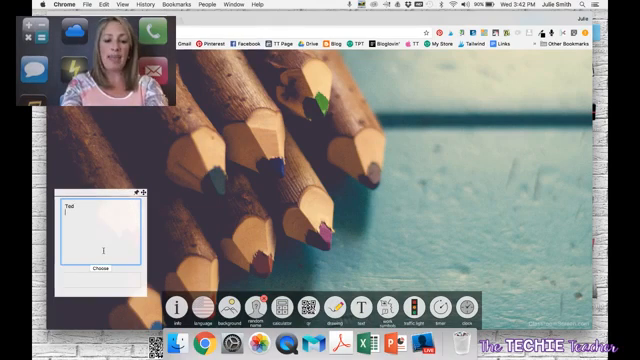
pyautogui.write('Fred')
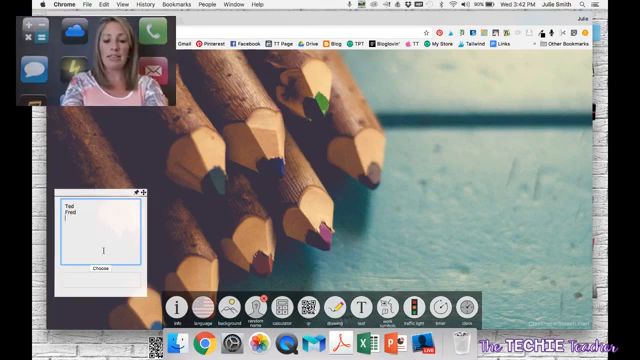
pyautogui.write('Juli')
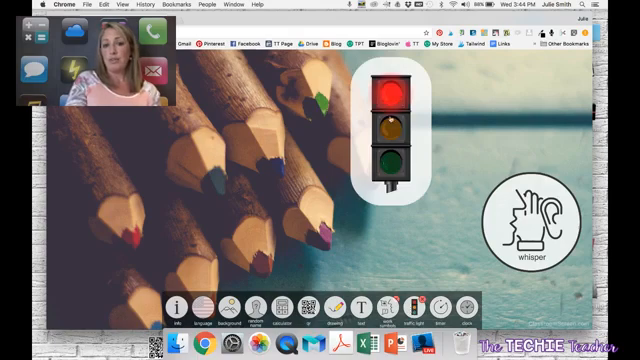
# Switch the traffic light from red to amber beside the whisper symbol.
pyautogui.click(396, 132)
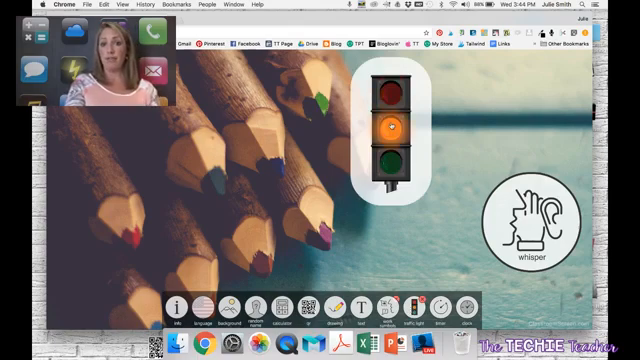